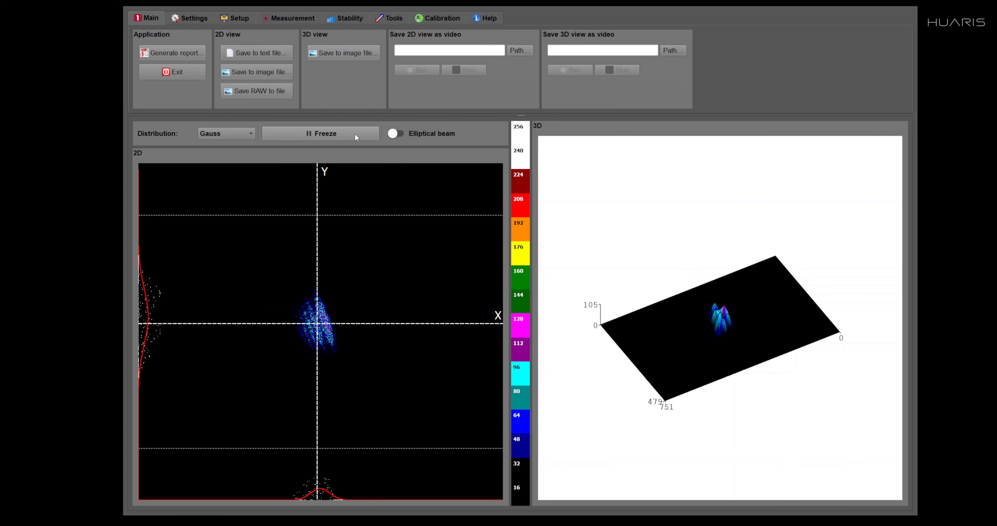
# Enable elliptical beam fitting so the 2D view shows rotated X/Y axes.
pyautogui.click(394, 133)
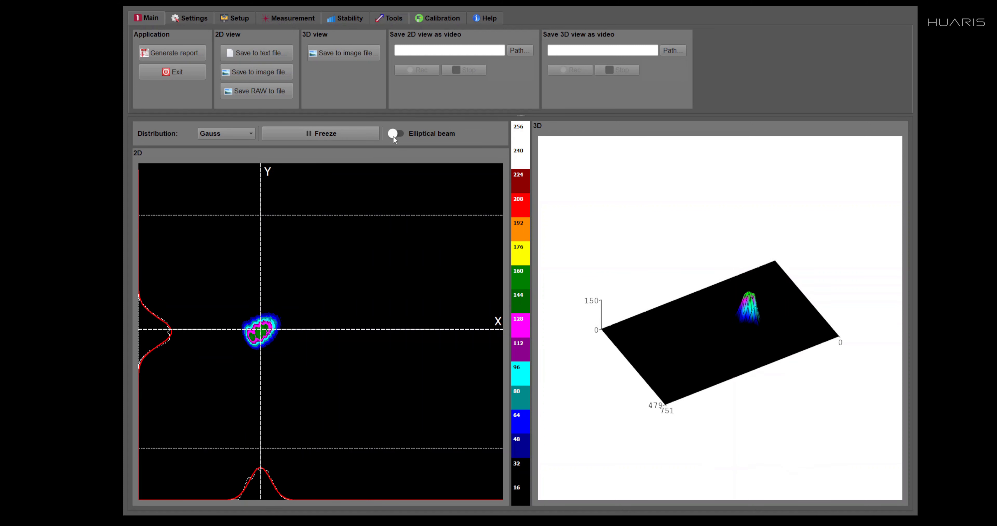
pyautogui.click(394, 133)
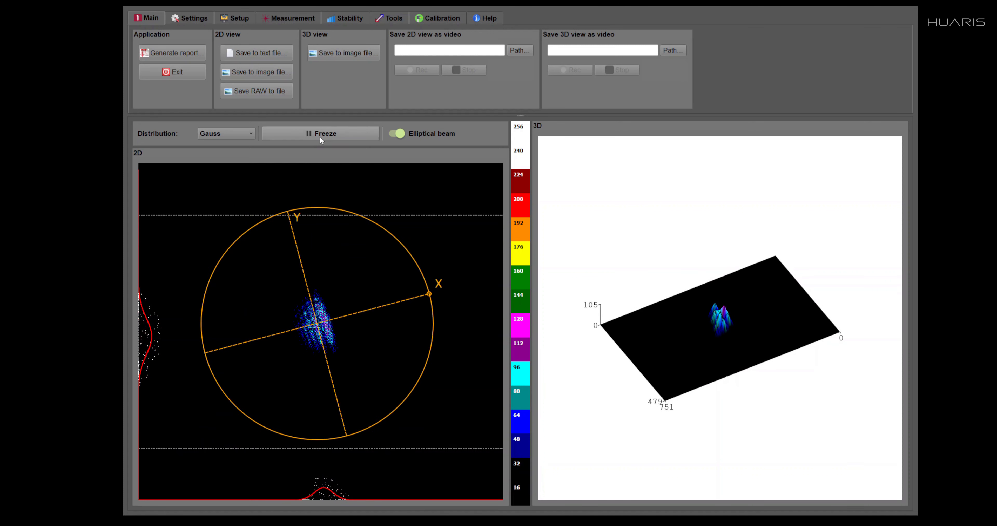
# Freeze live acquisition to hold the elliptical fit on the current frame.
pyautogui.click(321, 133)
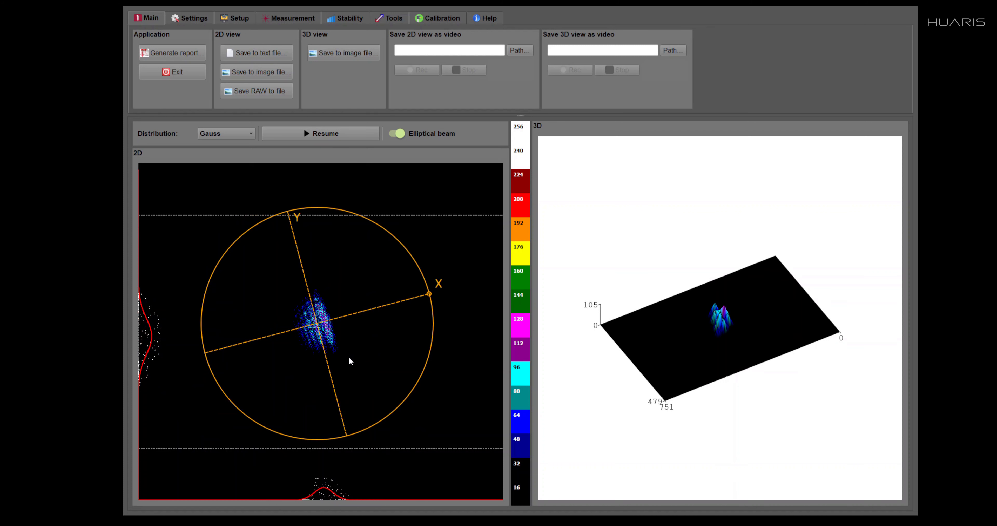
pyautogui.moveTo(445, 302)
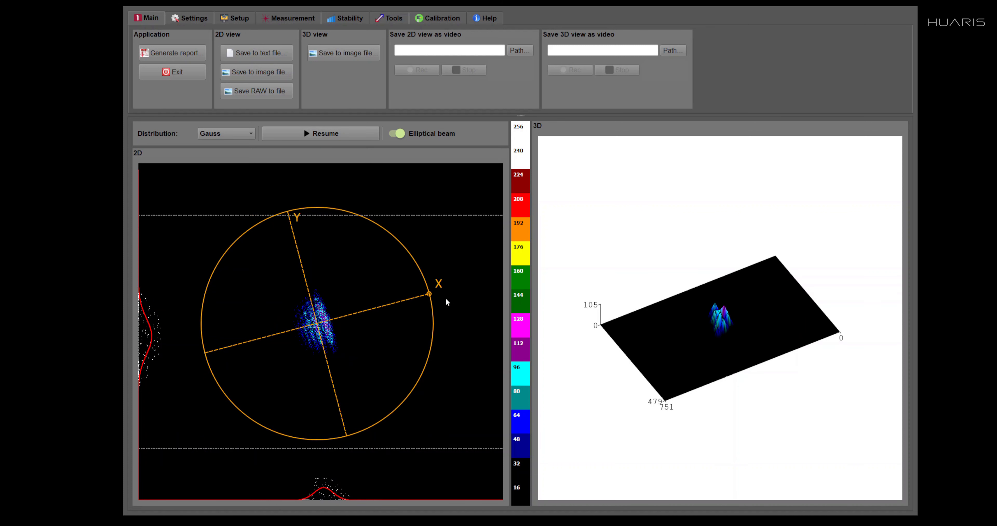
pyautogui.moveTo(411, 290)
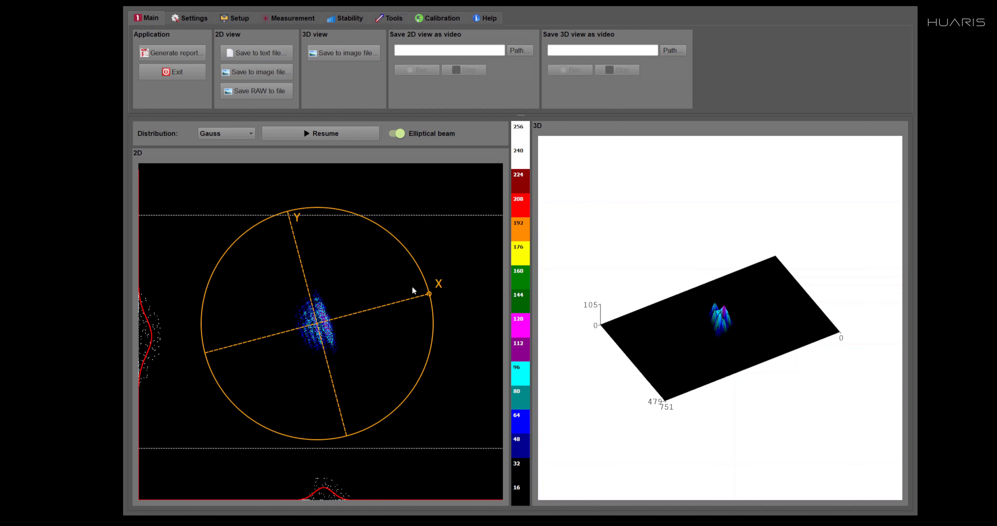
pyautogui.moveTo(407, 289)
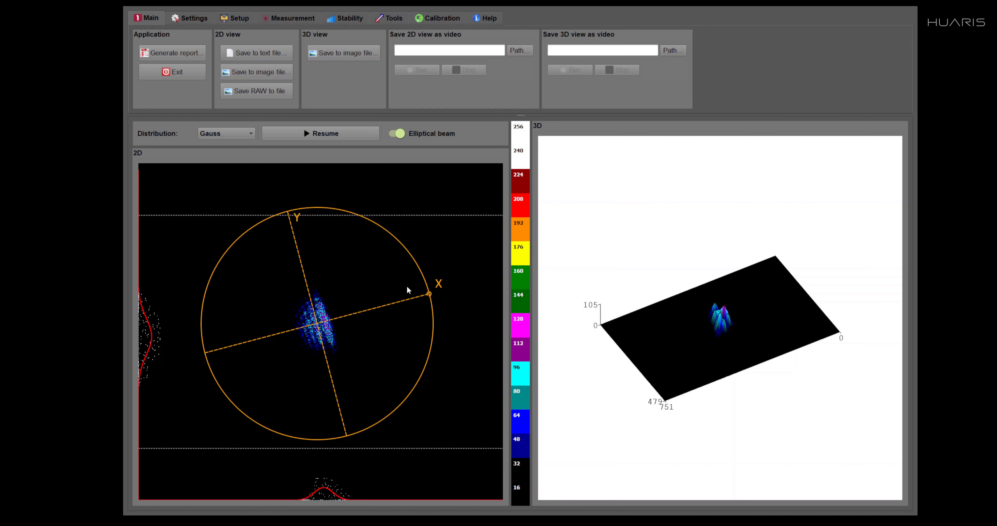
pyautogui.moveTo(321, 348)
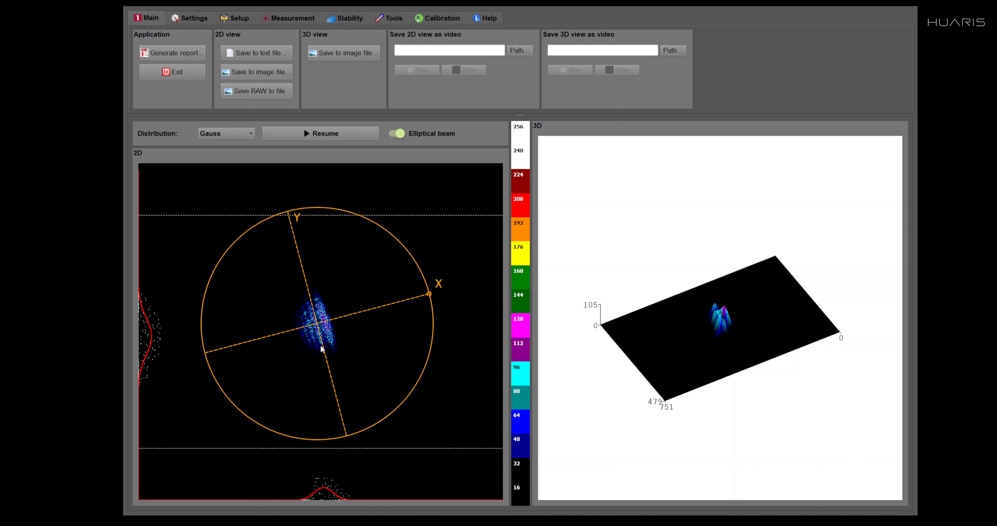
pyautogui.moveTo(400, 345)
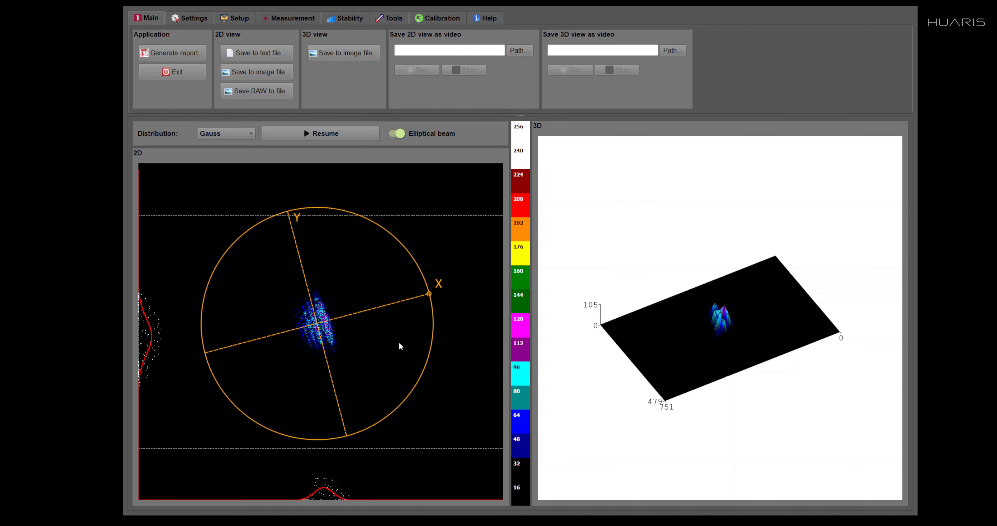
pyautogui.moveTo(460, 350)
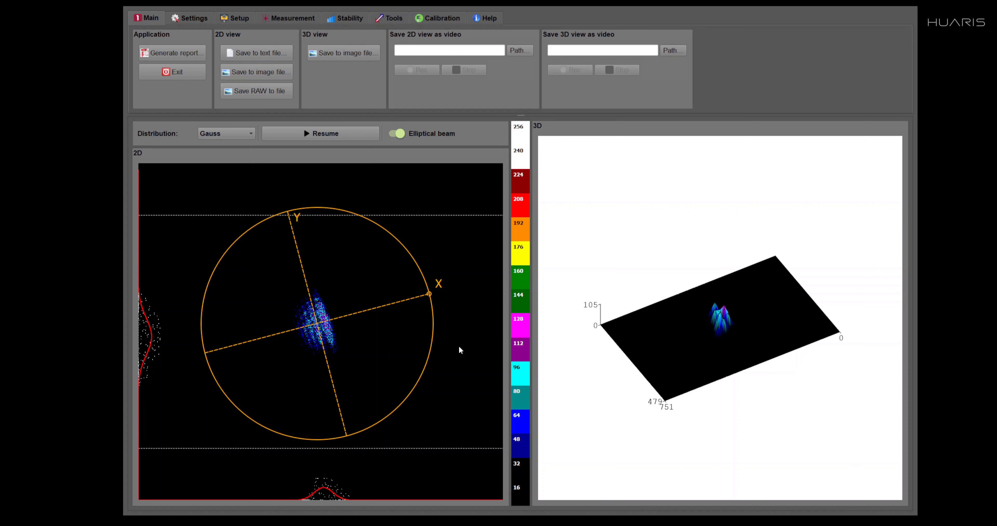
pyautogui.moveTo(280, 238)
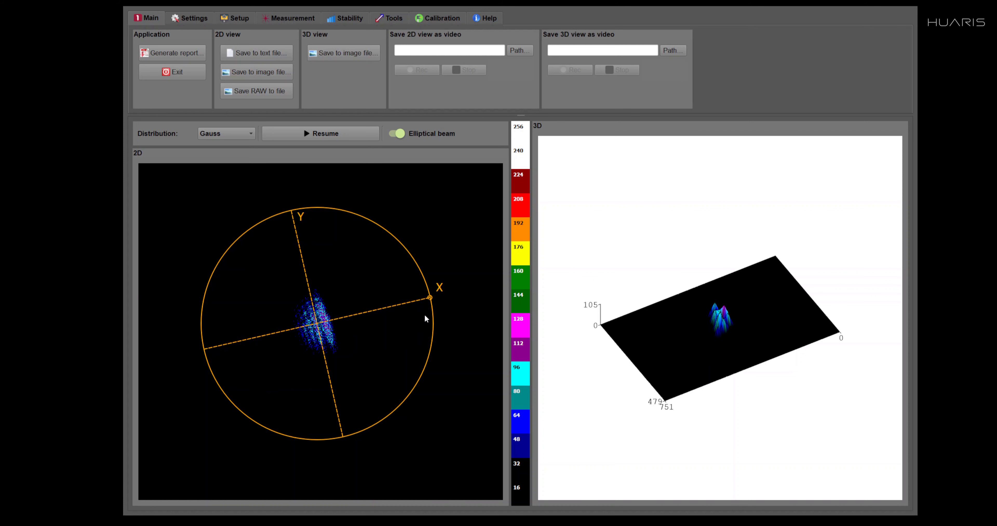
# Disable elliptical beam fitting and resume live capture with standard X/Y axes.
pyautogui.click(395, 133)
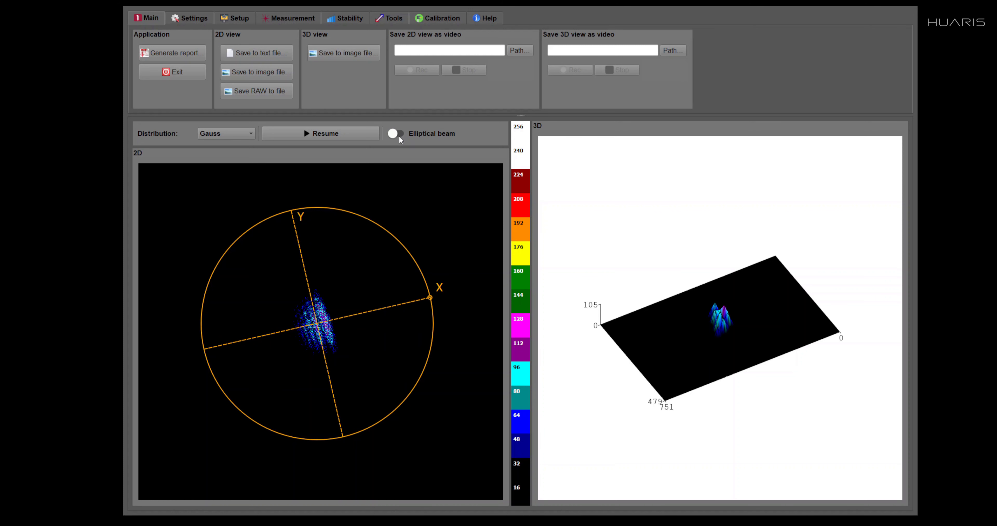
pyautogui.click(320, 133)
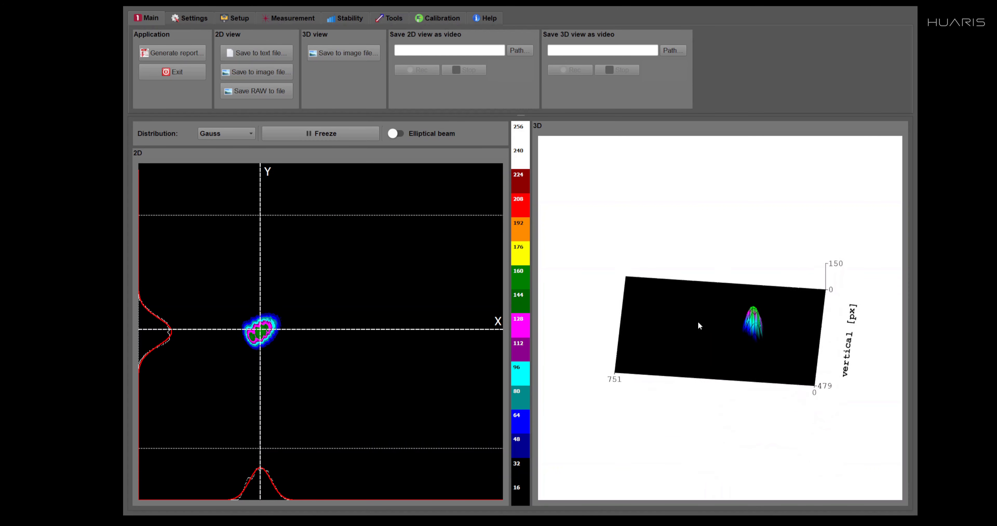
# Rotate the 3D intensity plot to view the beam peak from another angle.
pyautogui.moveTo(699, 325); pyautogui.dragTo(738, 328)
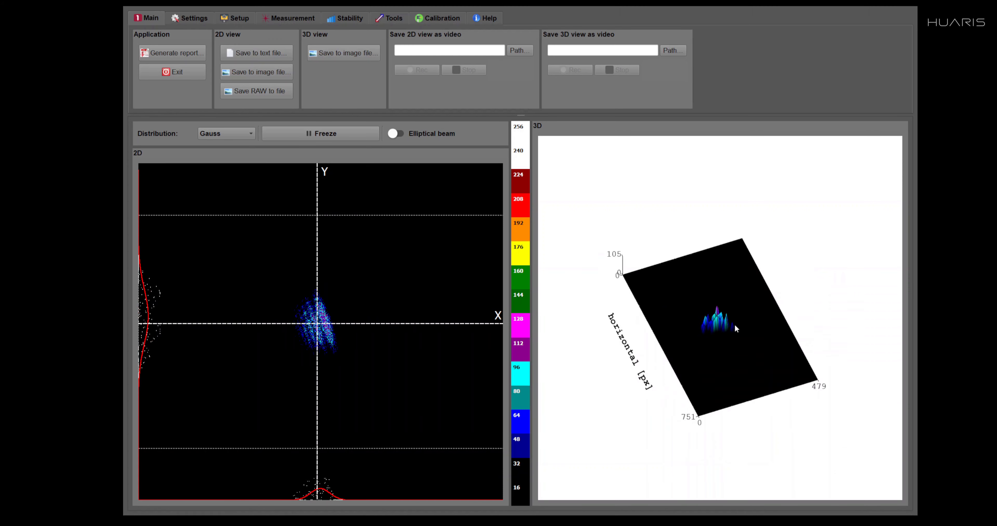